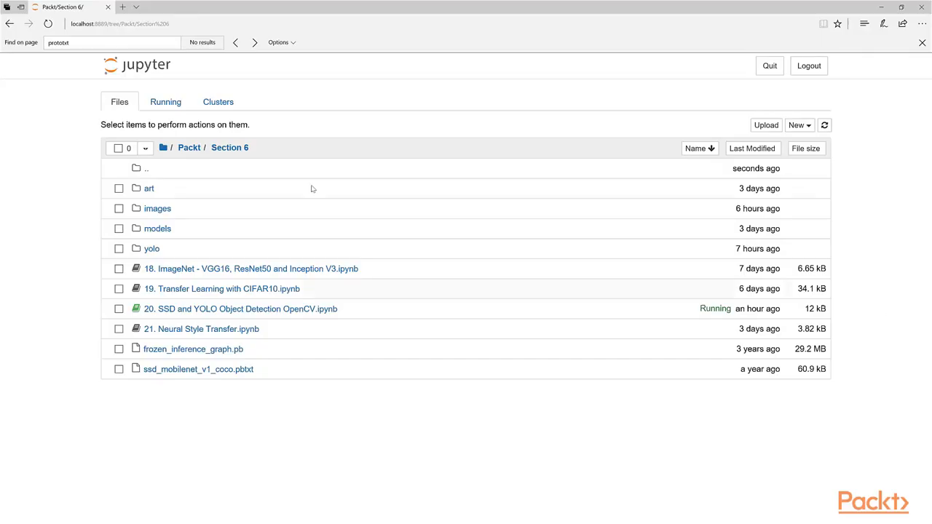
pyautogui.moveTo(201, 329)
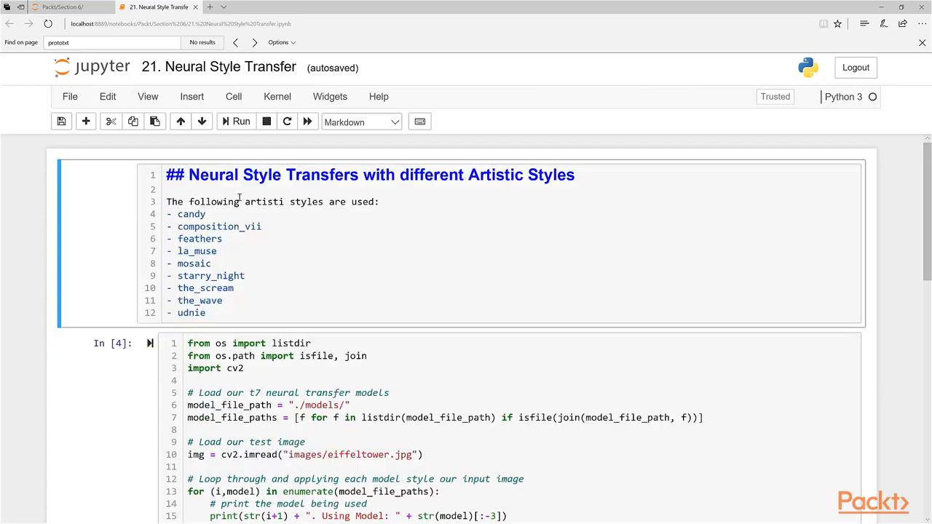
# Step: Render the intro markdown cell so the list of artistic styles shows as formatted text
pyautogui.click(240, 123)
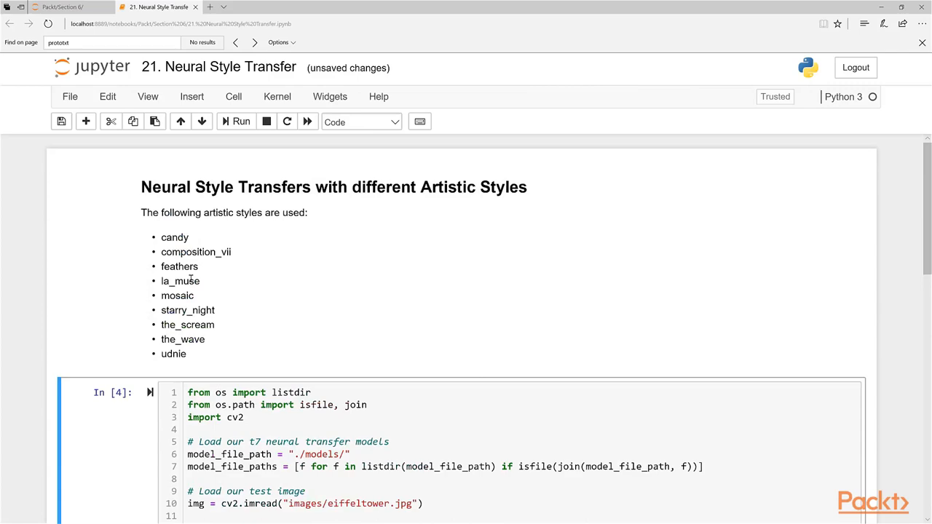
pyautogui.scroll(-3)
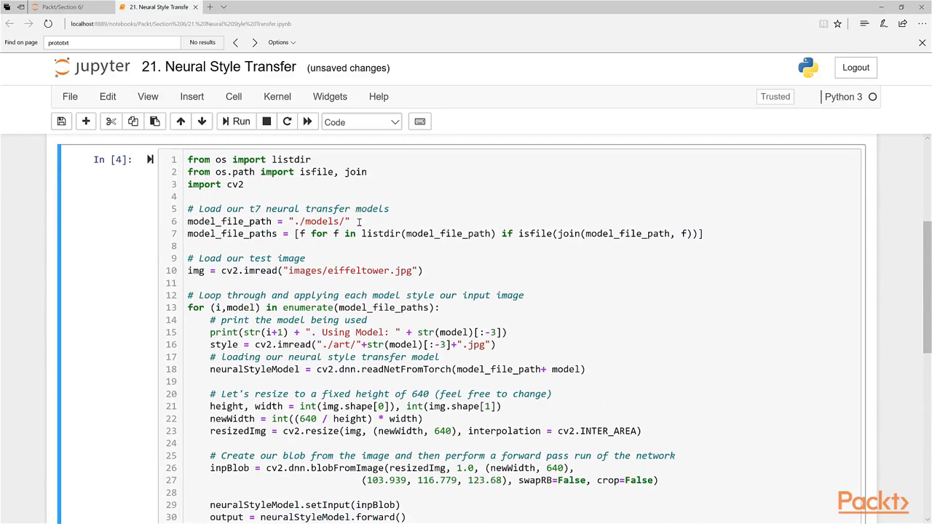
pyautogui.scroll(3)
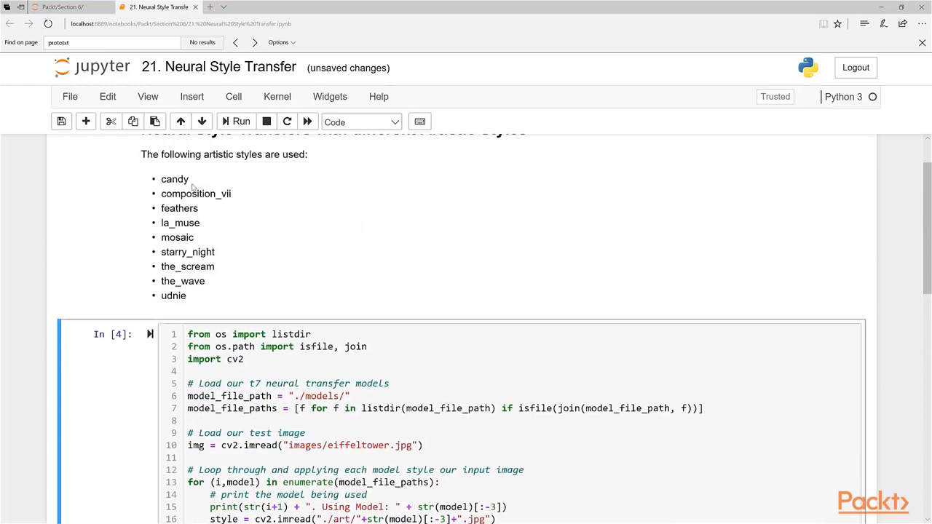
pyautogui.scroll(-3)
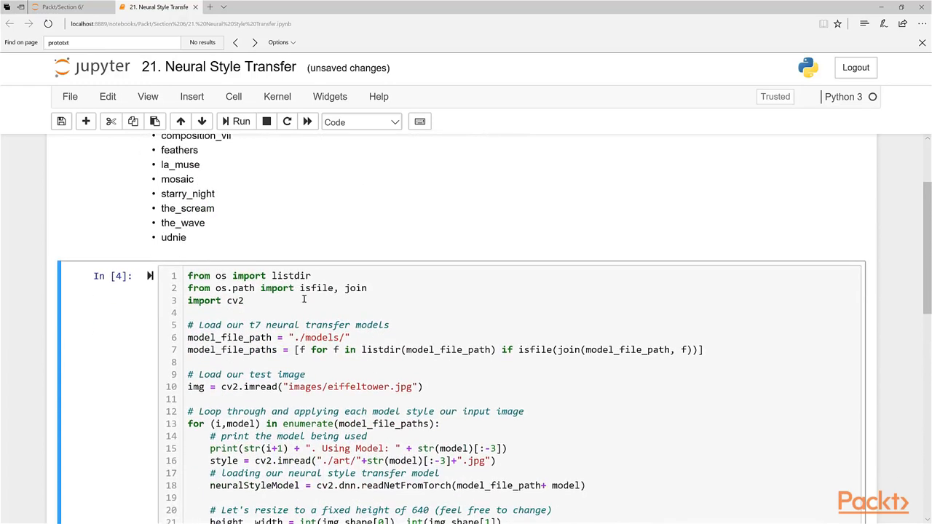
pyautogui.scroll(-3)
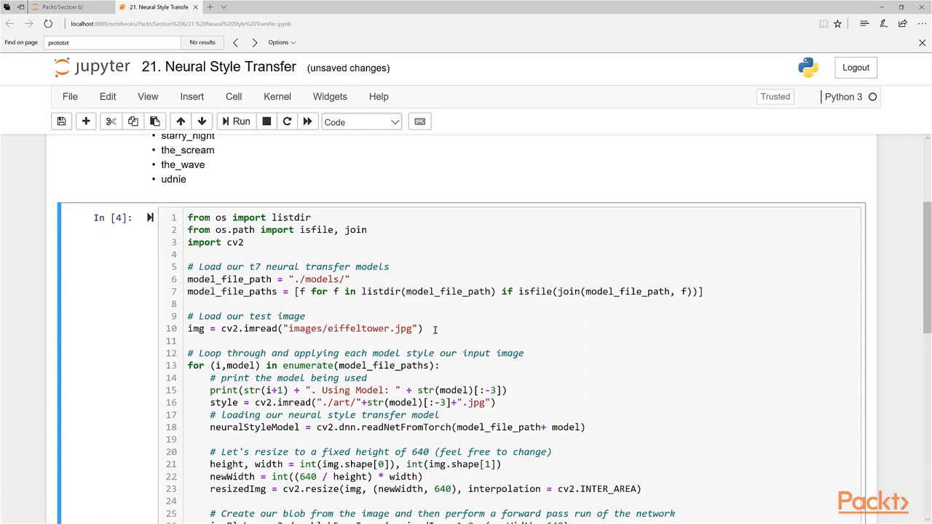
pyautogui.scroll(-3)
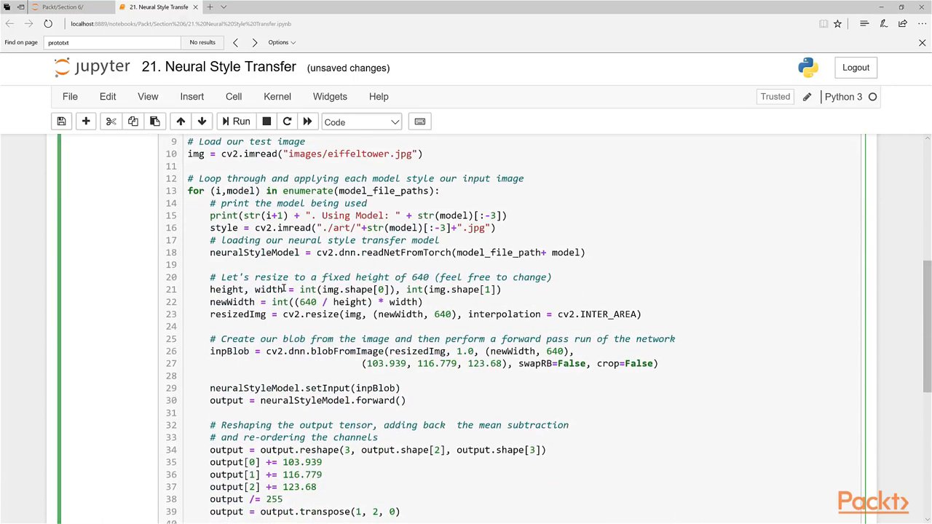
pyautogui.scroll(3)
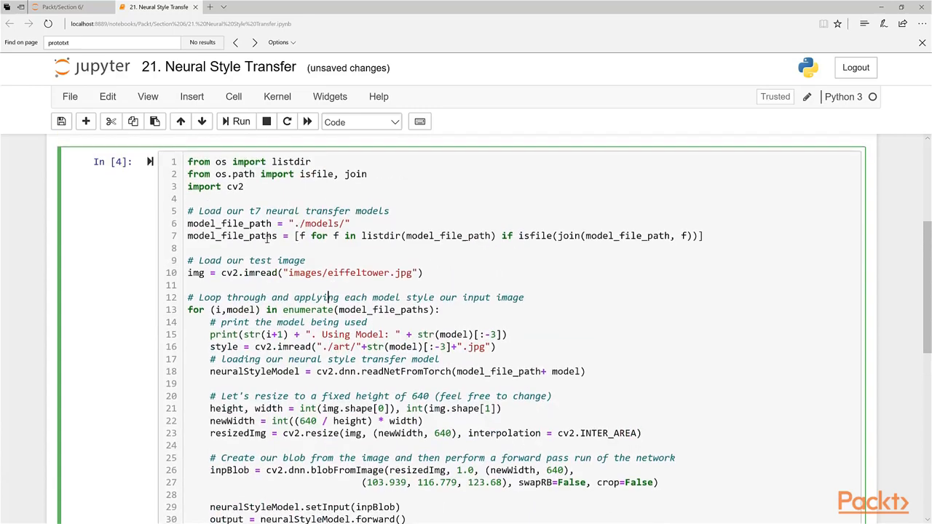
pyautogui.scroll(3)
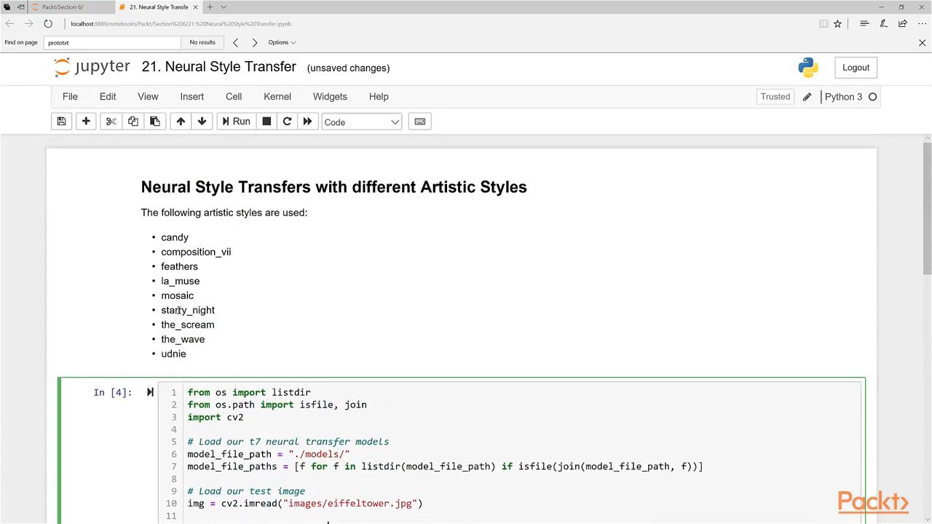
pyautogui.scroll(-3)
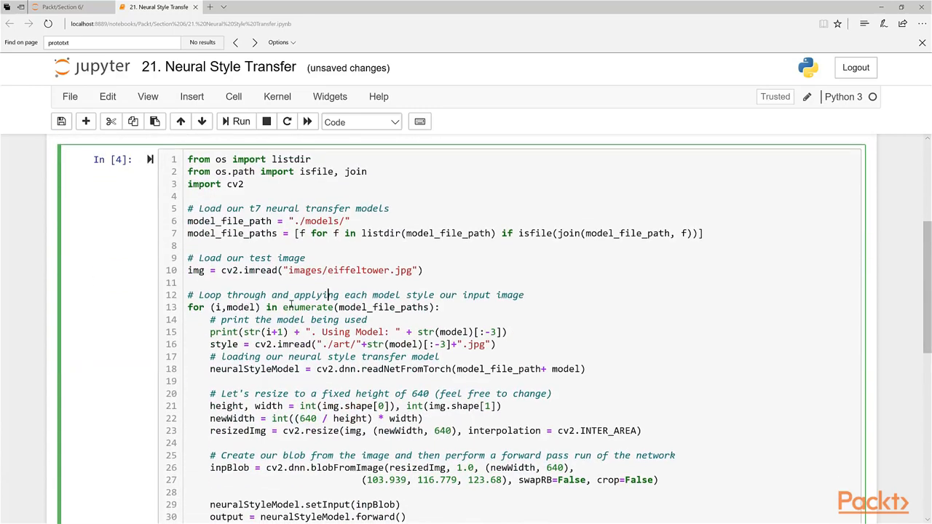
pyautogui.moveTo(390, 289)
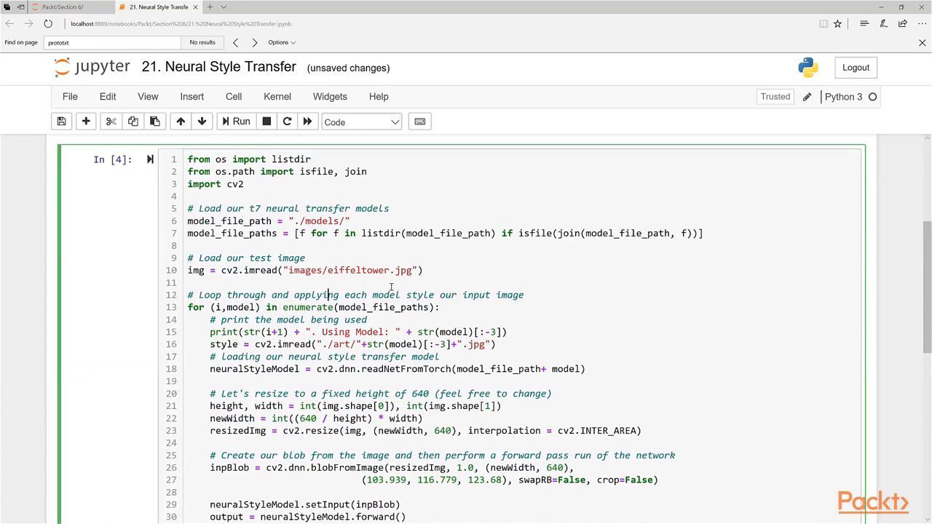
pyautogui.scroll(-3)
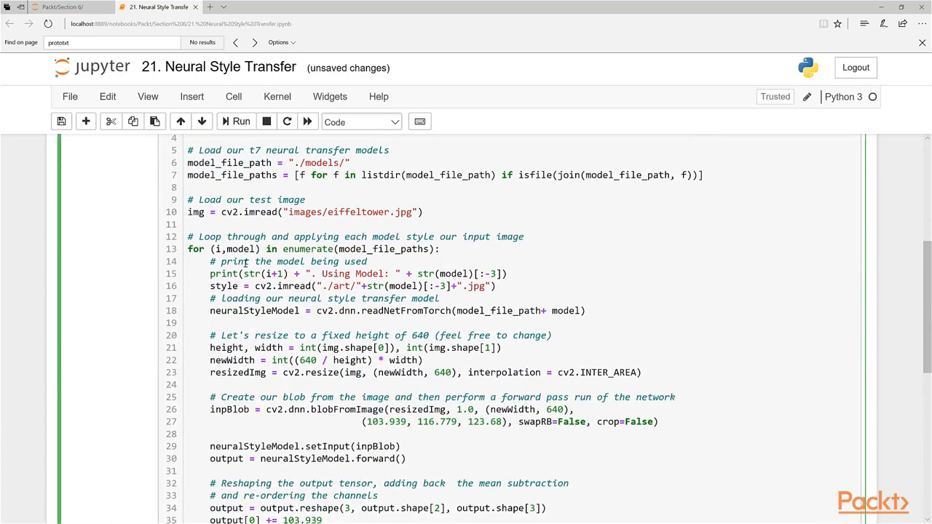
pyautogui.scroll(-3)
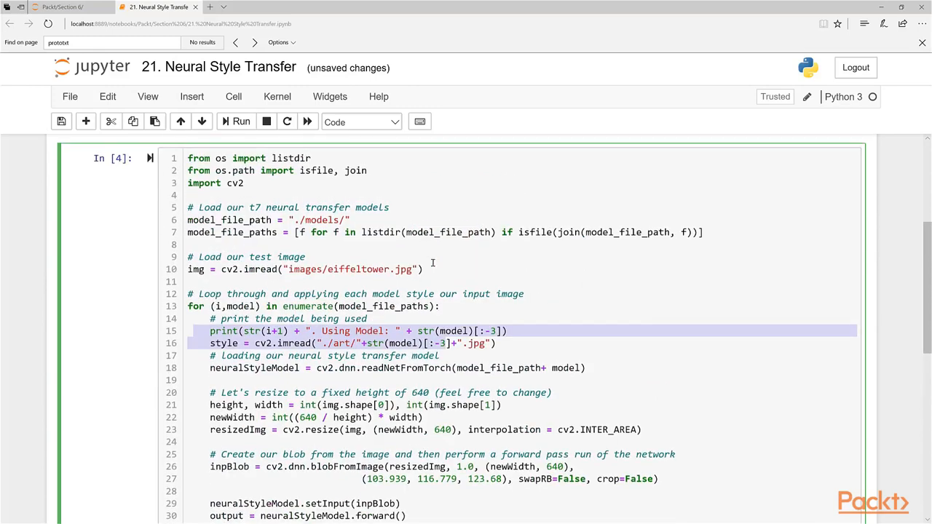
pyautogui.scroll(3)
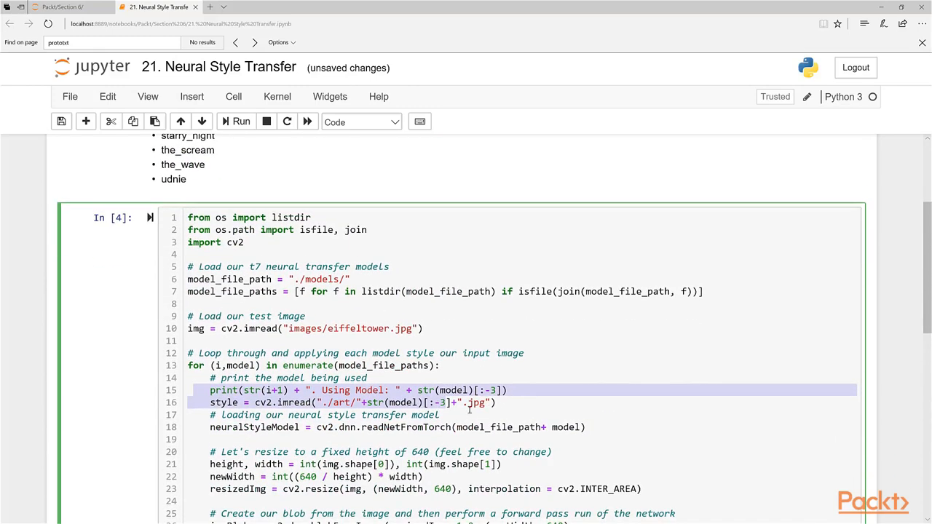
pyautogui.scroll(-3)
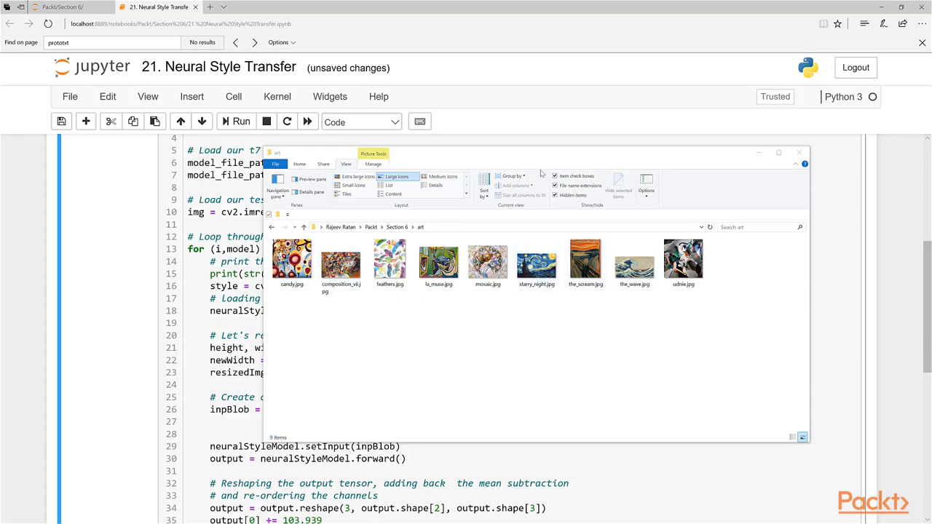
# Step: Close the art folder window of style paintings and return to the notebook
pyautogui.click(799, 153)
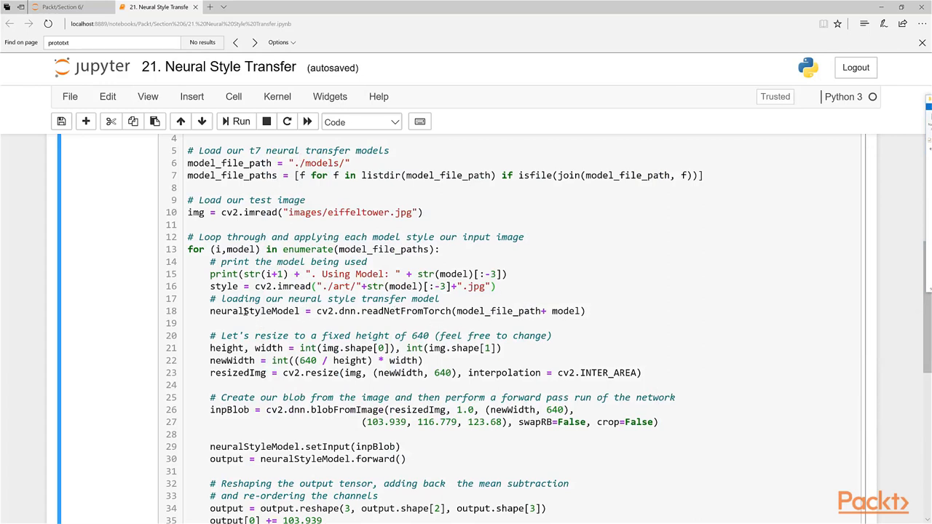
pyautogui.scroll(-3)
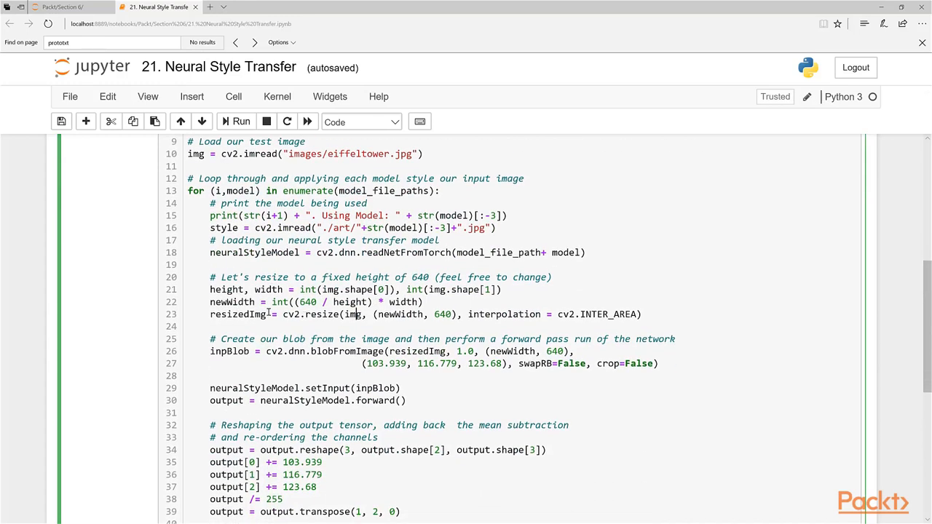
pyautogui.scroll(-3)
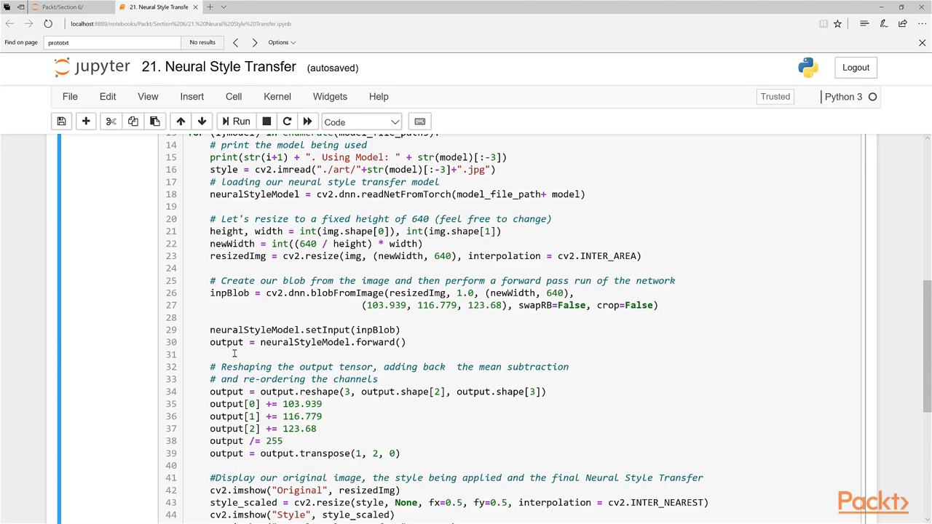
pyautogui.scroll(-3)
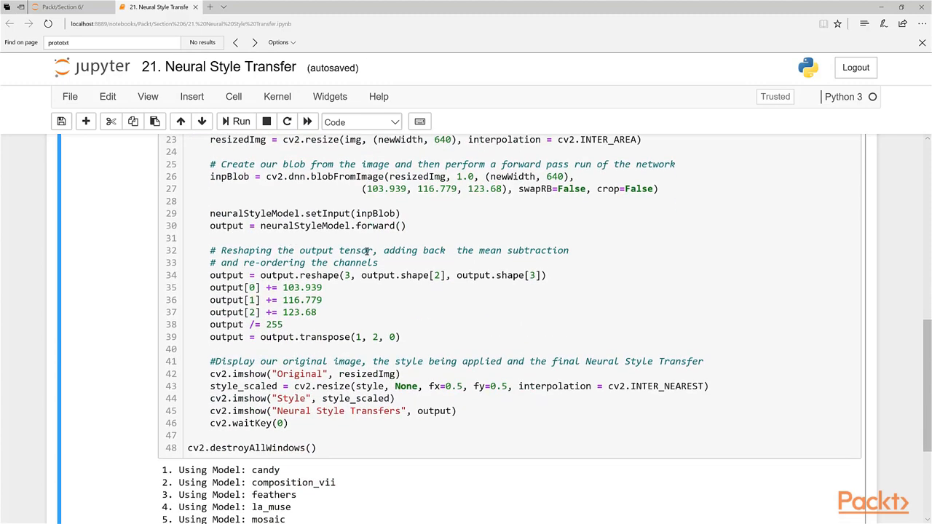
pyautogui.moveTo(376, 255)
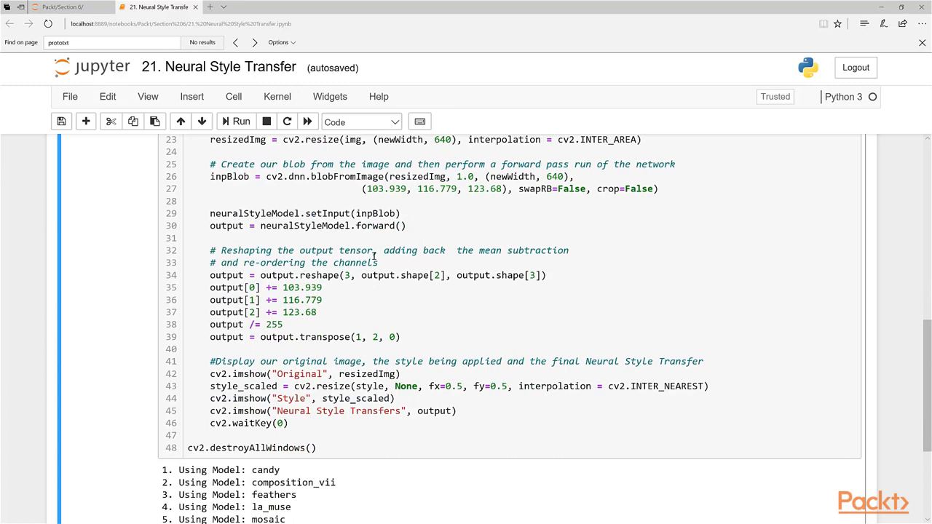
pyautogui.moveTo(318, 312)
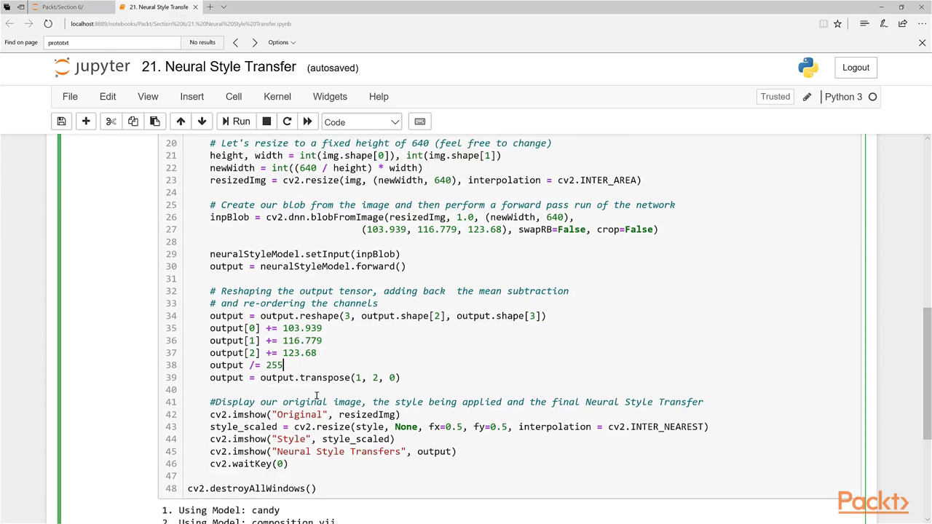
pyautogui.scroll(3)
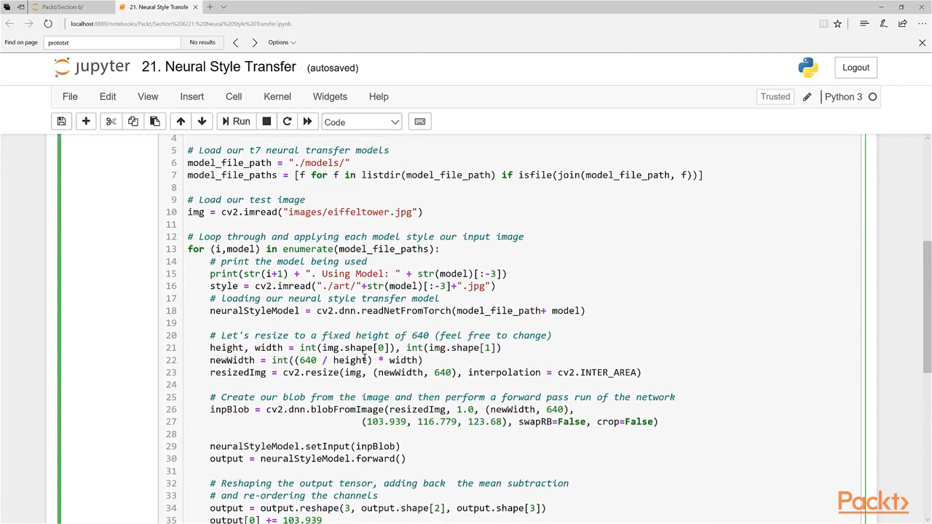
pyautogui.scroll(-3)
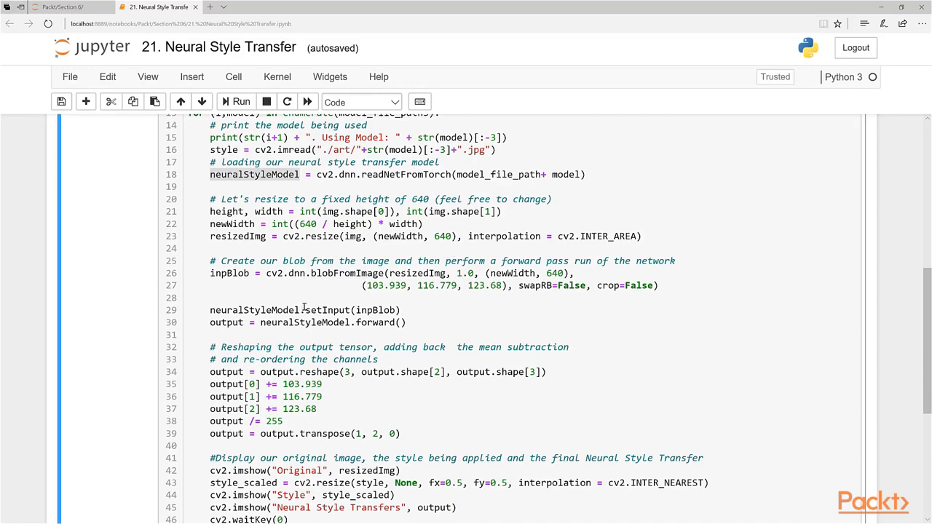
pyautogui.scroll(3)
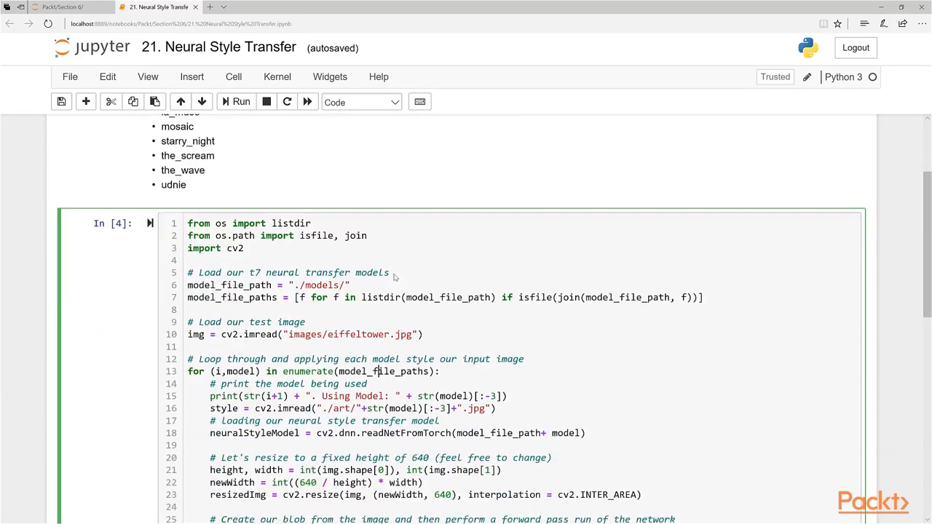
pyautogui.scroll(3)
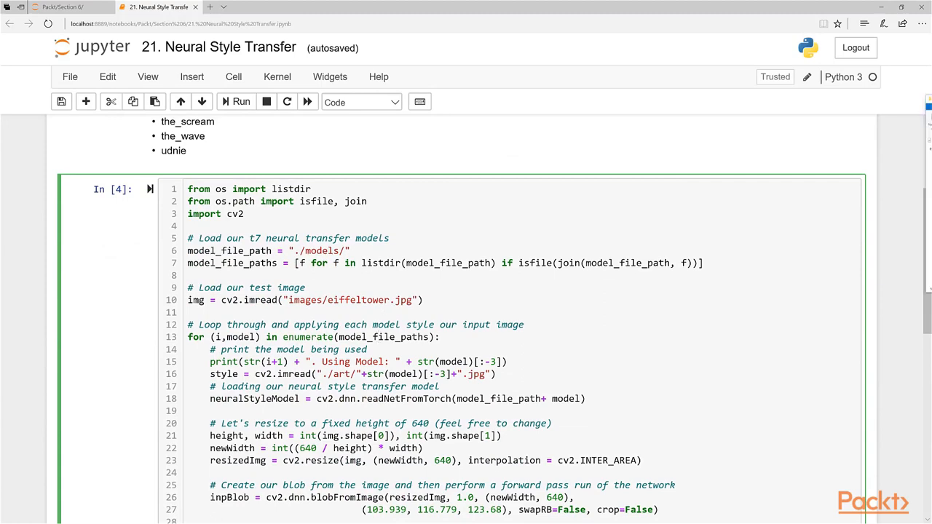
# Step: Run the style transfer cell and place the stylised Eiffel Tower result beside the original photo
pyautogui.click(667, 288)
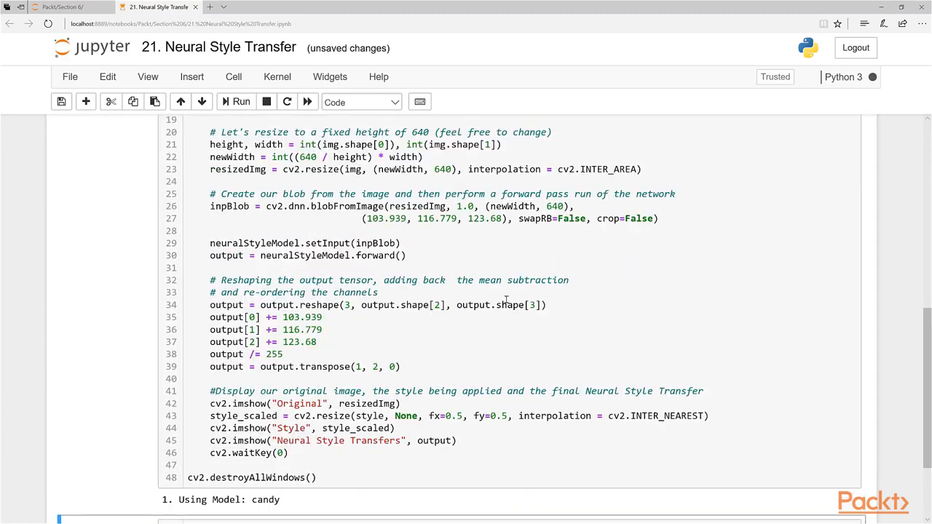
pyautogui.click(240, 102)
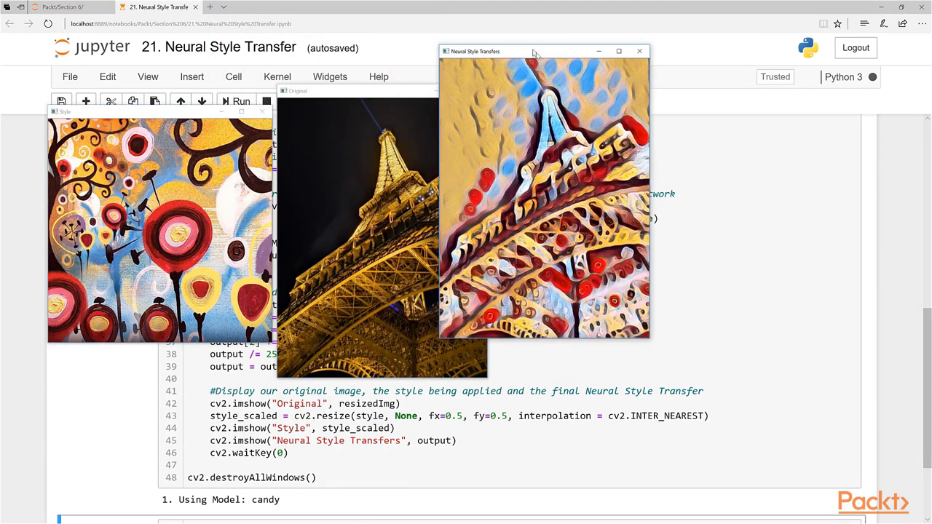
pyautogui.moveTo(542, 51); pyautogui.dragTo(601, 86)
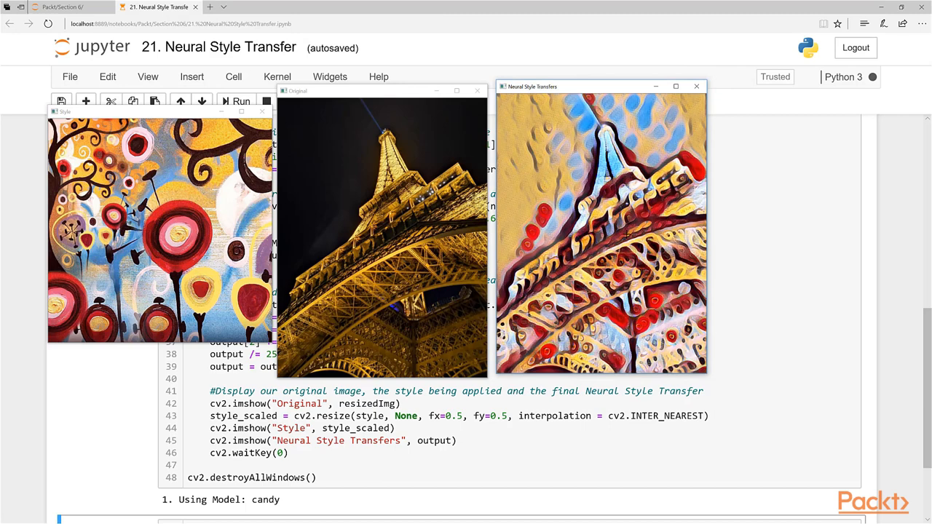
pyautogui.moveTo(415, 134)
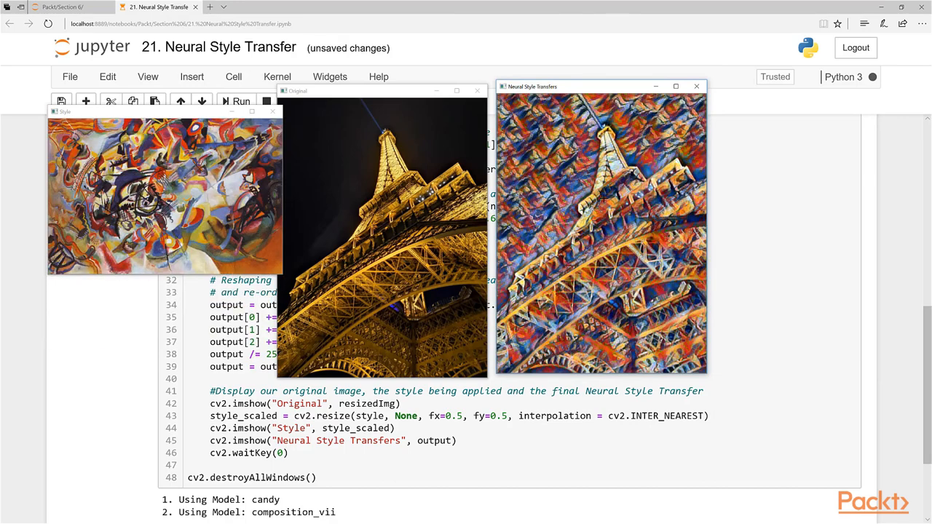
pyautogui.moveTo(586, 207)
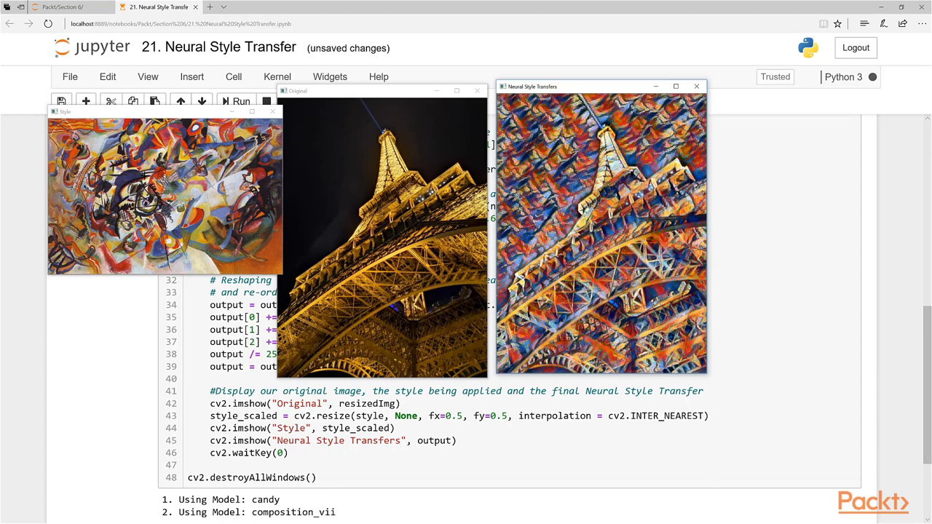
pyautogui.moveTo(551, 241)
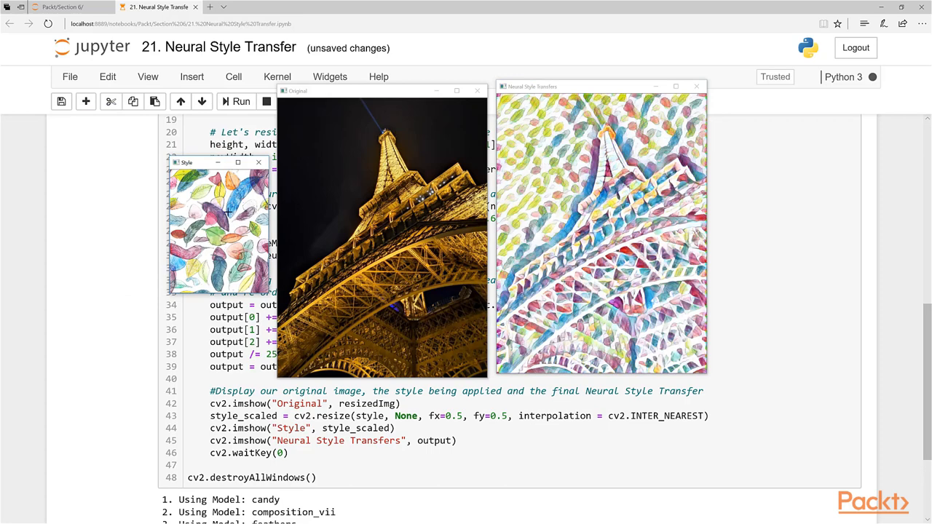
pyautogui.moveTo(612, 274)
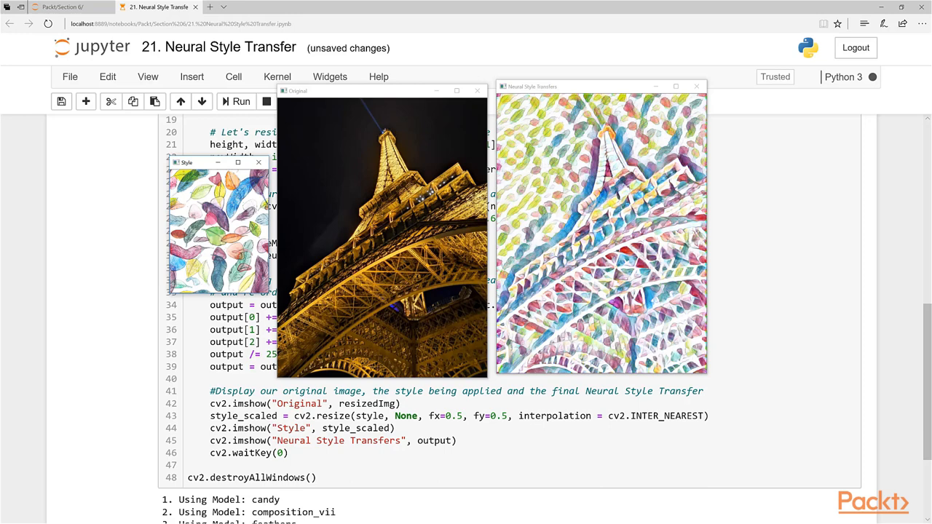
pyautogui.moveTo(570, 216)
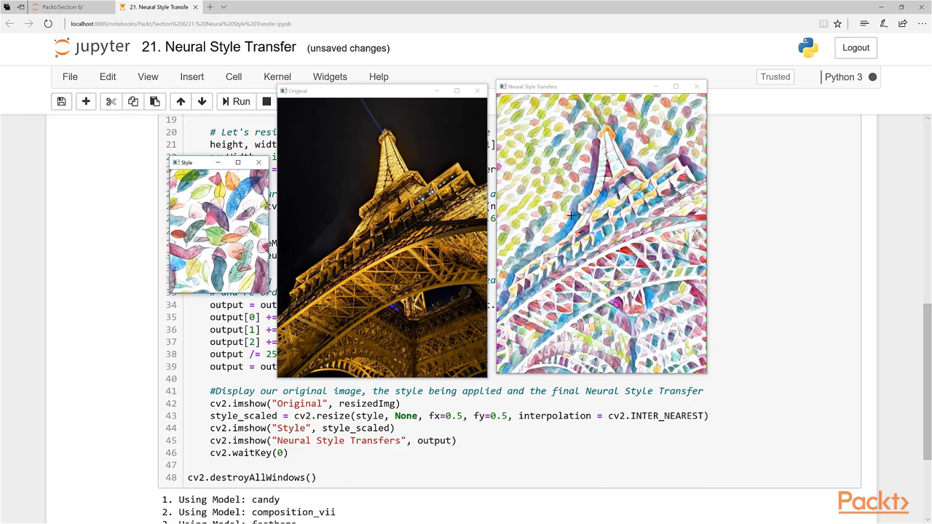
pyautogui.moveTo(556, 265)
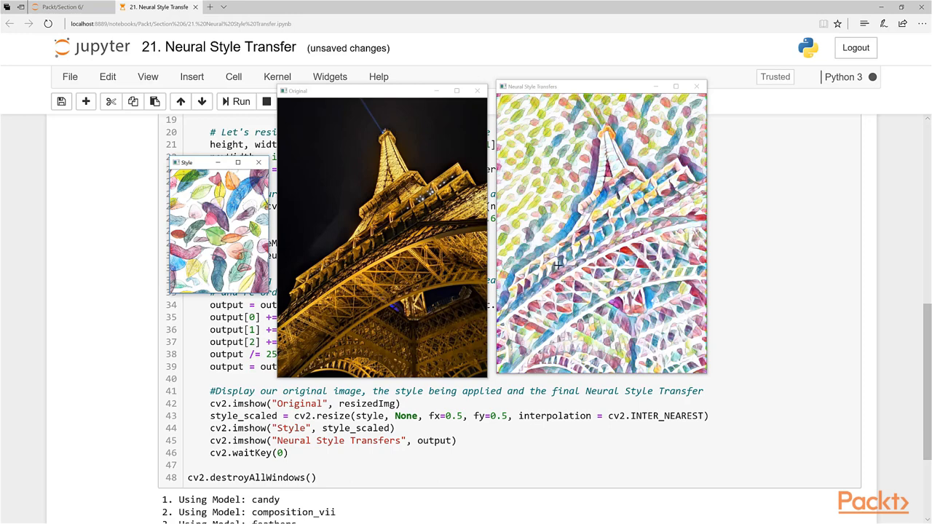
pyautogui.moveTo(559, 265)
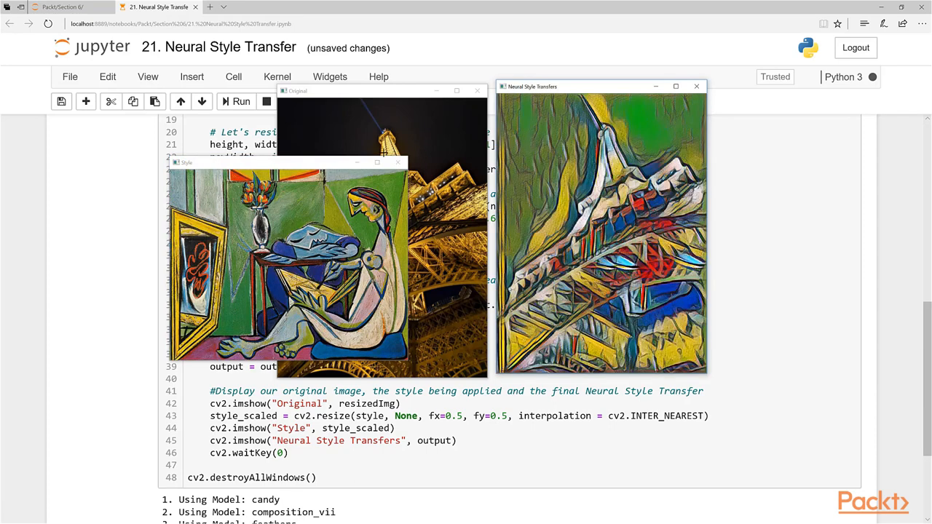
# Step: Move the la_muse painting window left so painting, photo and restyled tower are all visible
pyautogui.moveTo(288, 161); pyautogui.dragTo(161, 155)
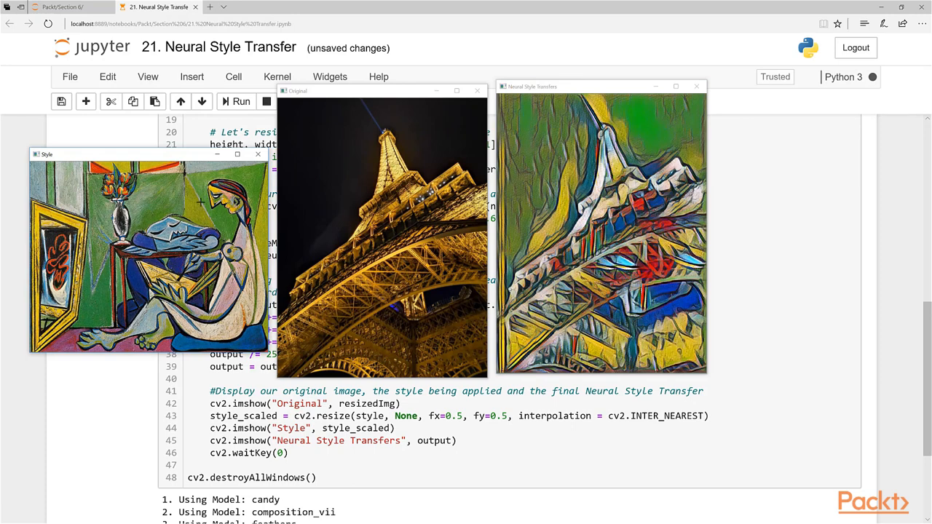
pyautogui.moveTo(239, 244)
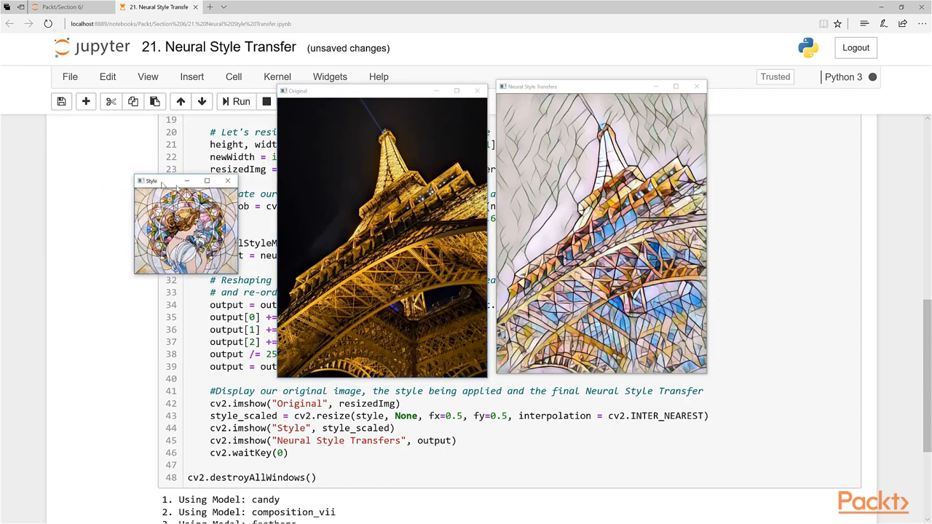
# Step: Position the mosaic Style window beside the restyled Eiffel Tower result
pyautogui.moveTo(152, 181); pyautogui.dragTo(178, 189)
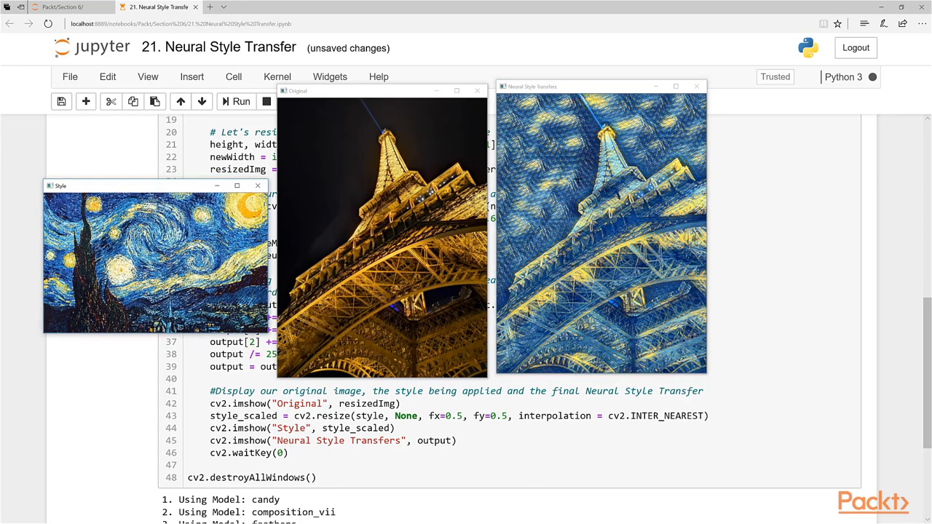
pyautogui.moveTo(254, 210)
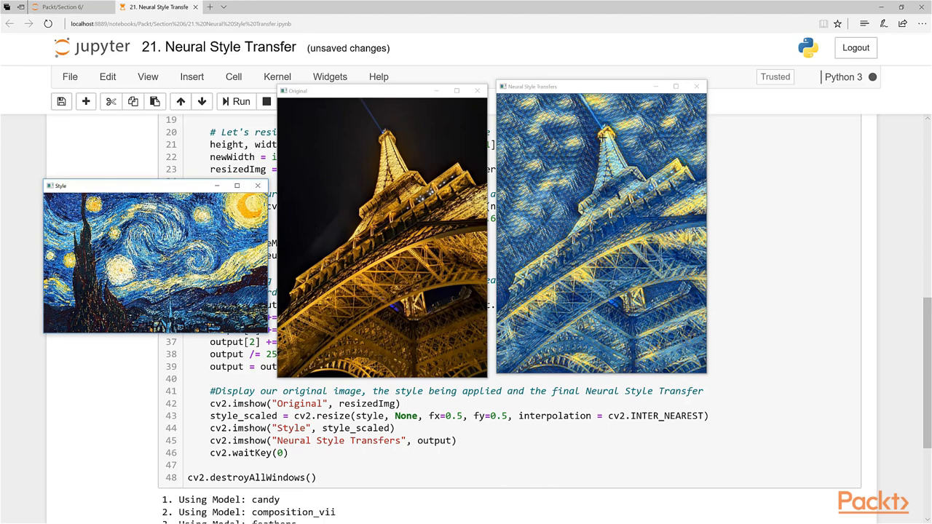
# Step: Advance the loop from the starry_night result to the next style model
pyautogui.press('ctrl+s')
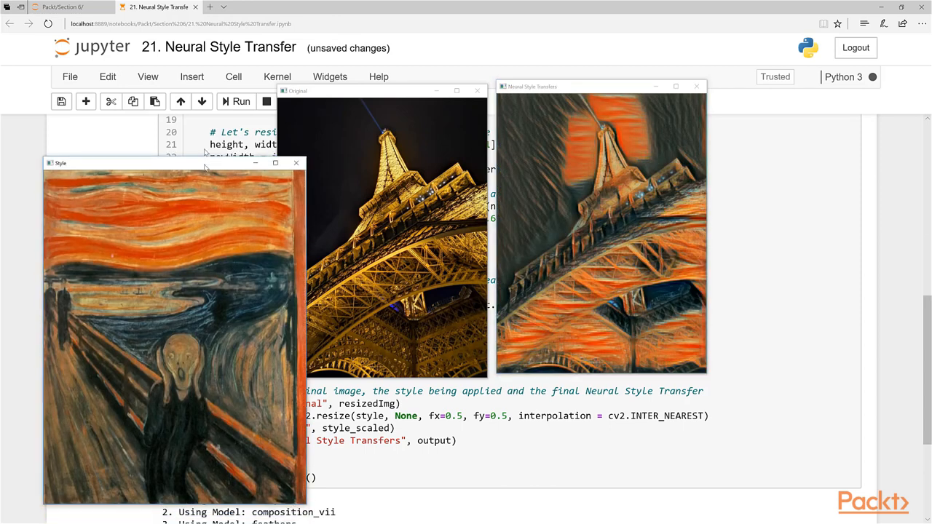
# Step: Move The Scream painting window to the upper left so it is fully visible
pyautogui.moveTo(173, 163); pyautogui.dragTo(167, 72)
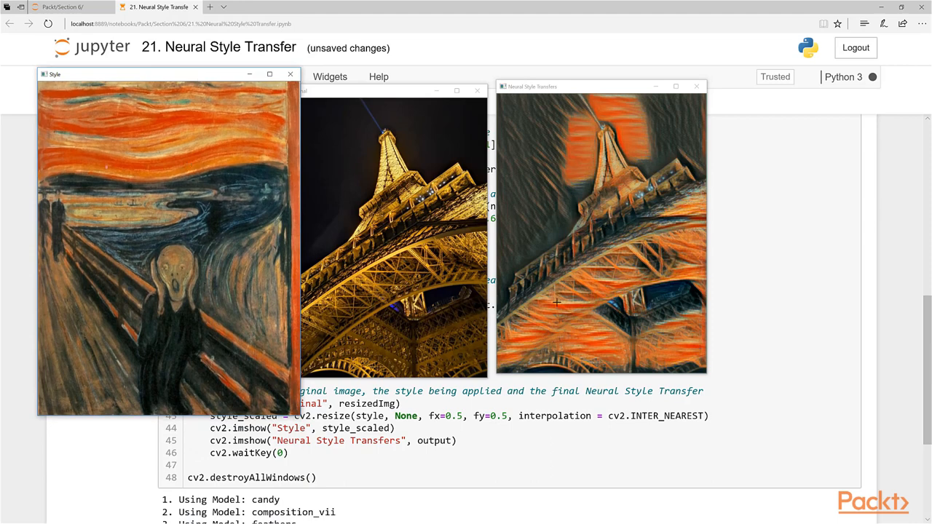
pyautogui.moveTo(620, 194)
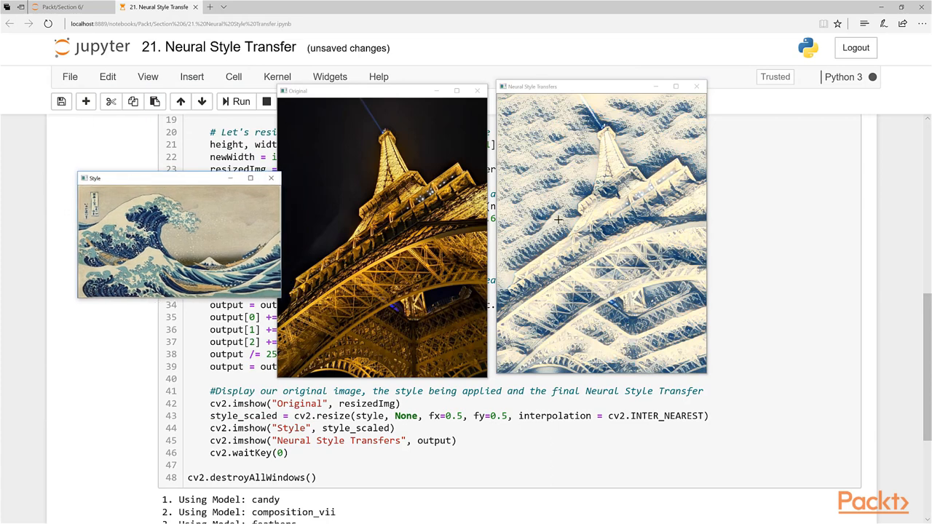
pyautogui.moveTo(610, 236)
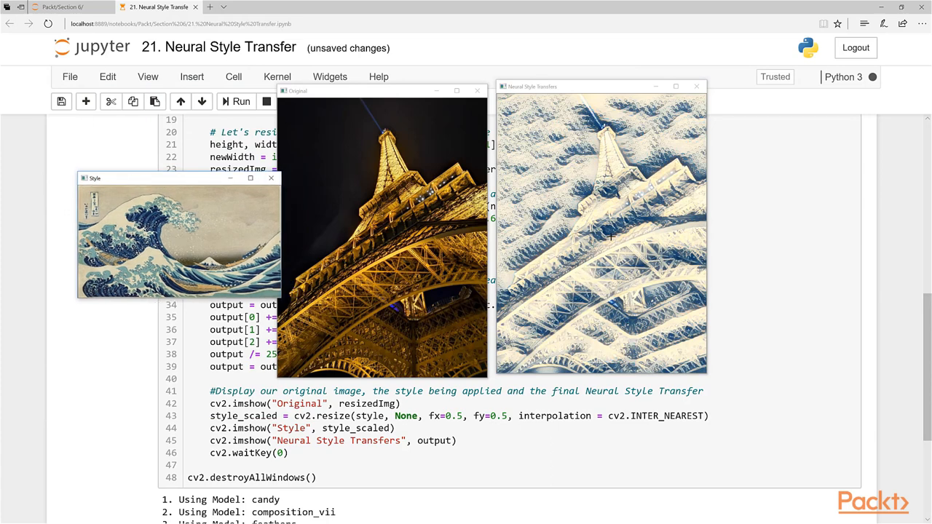
pyautogui.moveTo(541, 204)
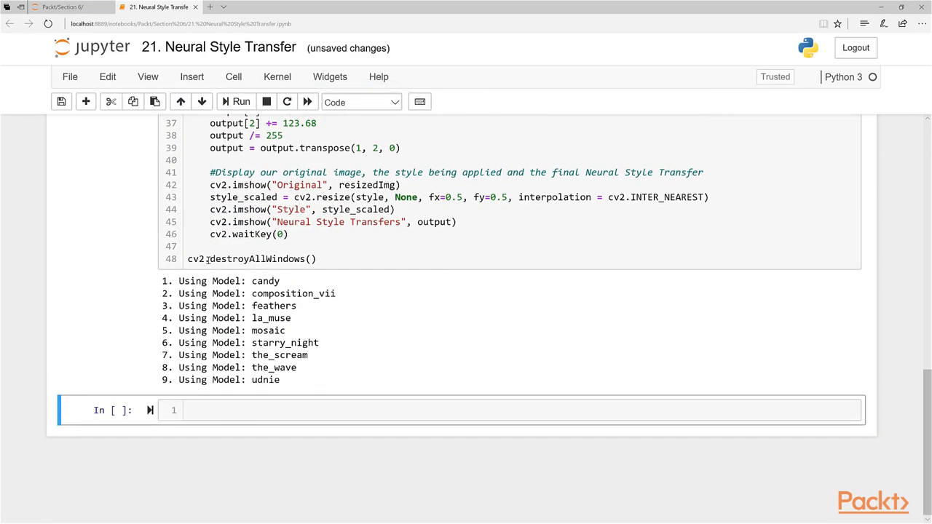
pyautogui.scroll(3)
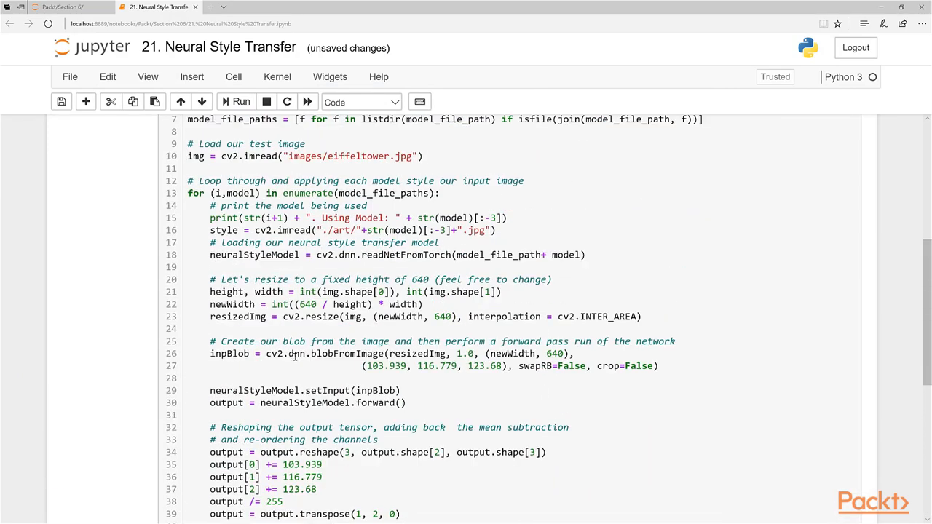
pyautogui.scroll(3)
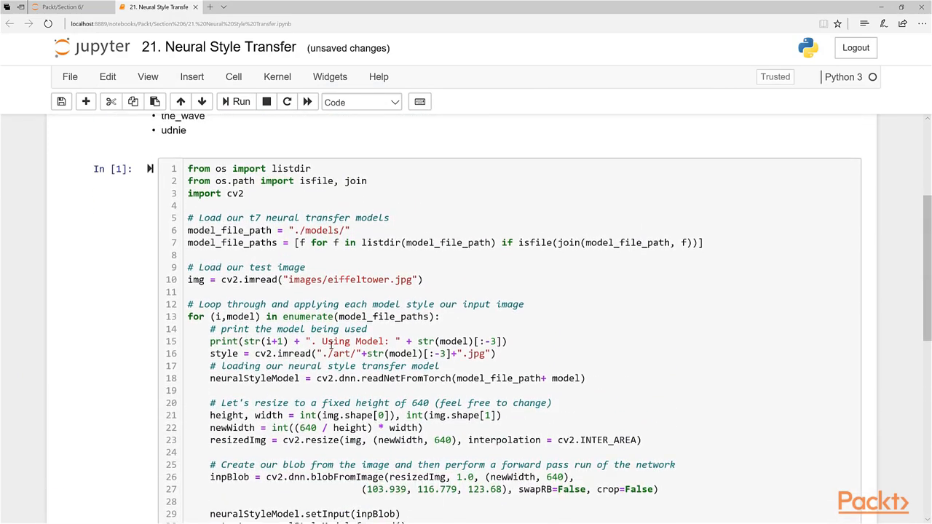
pyautogui.scroll(3)
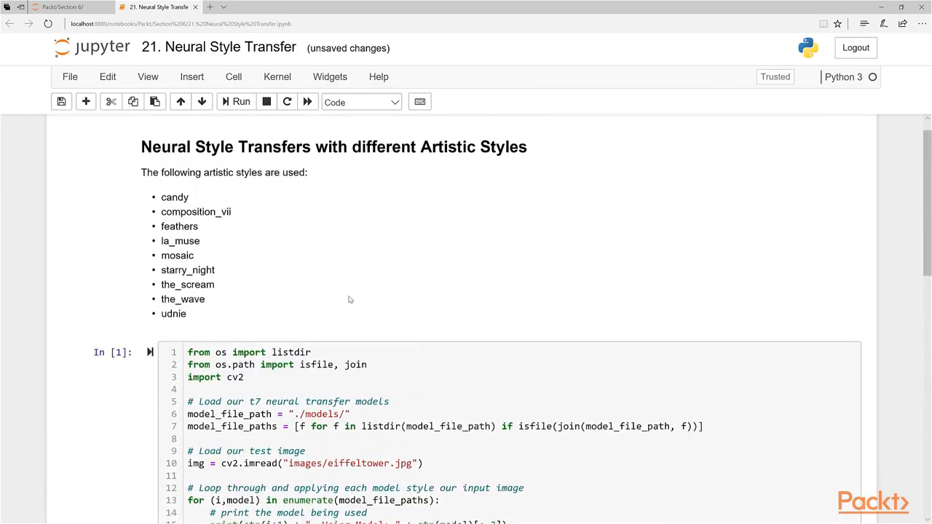
pyautogui.scroll(-3)
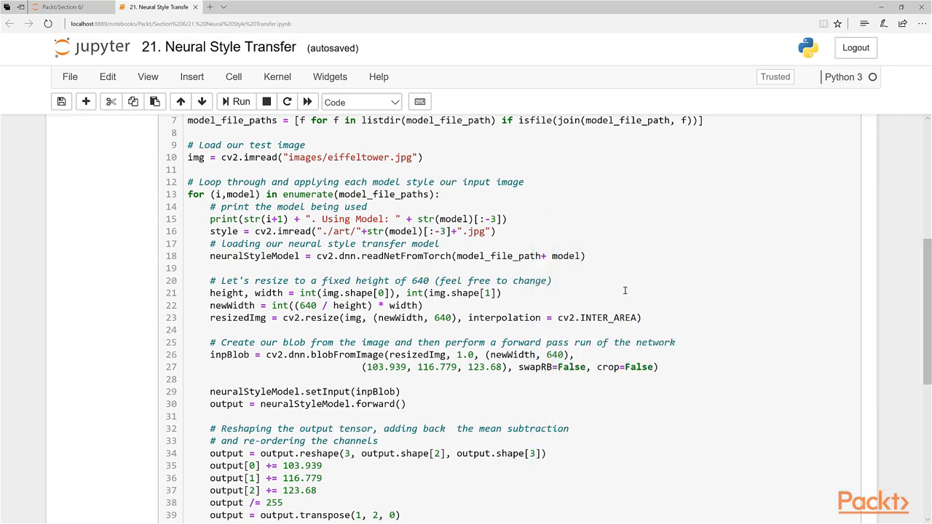
pyautogui.scroll(3)
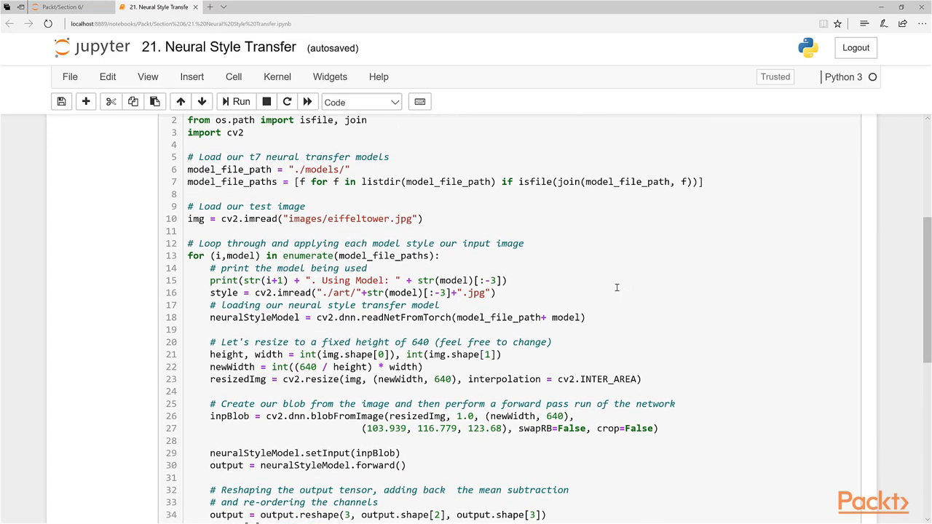
pyautogui.scroll(3)
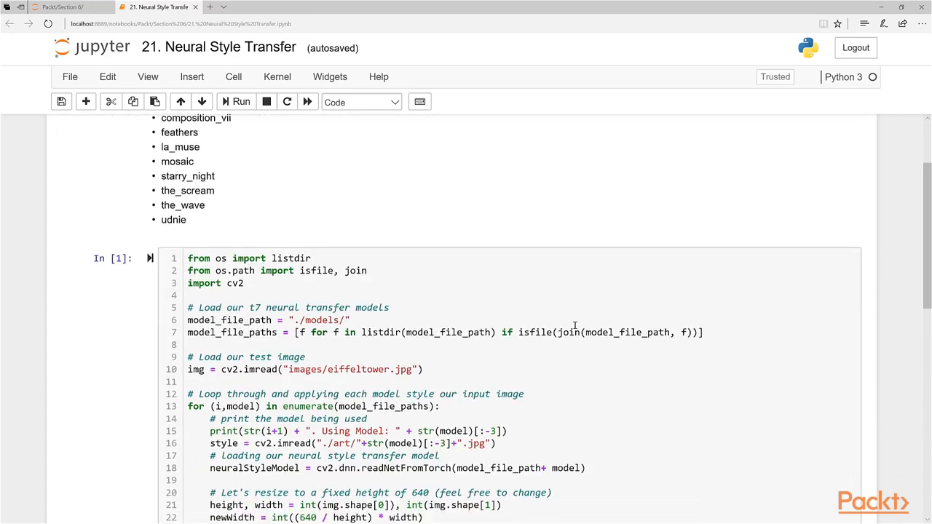
pyautogui.scroll(-3)
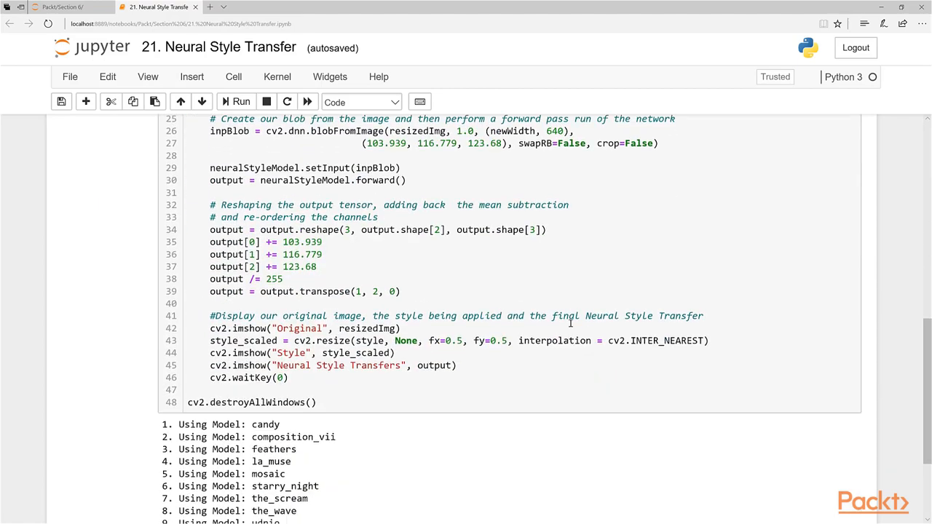
pyautogui.scroll(3)
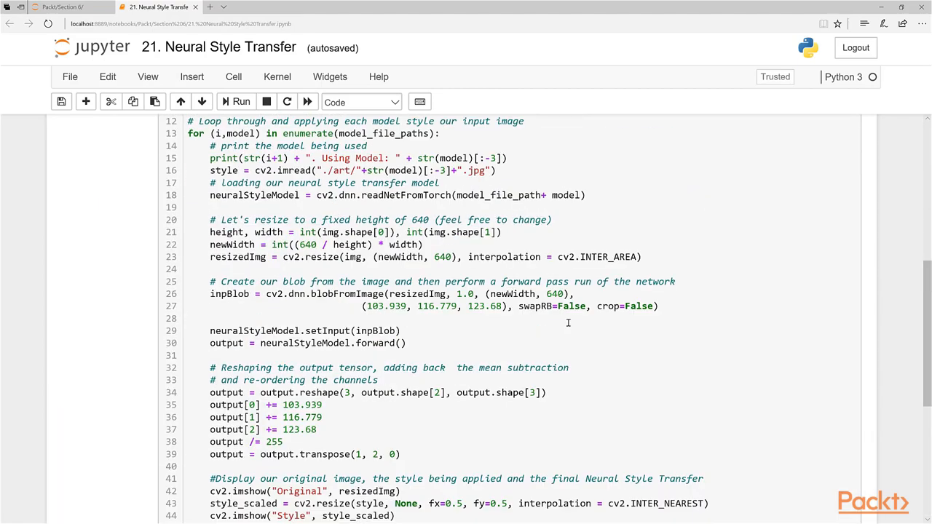
pyautogui.scroll(3)
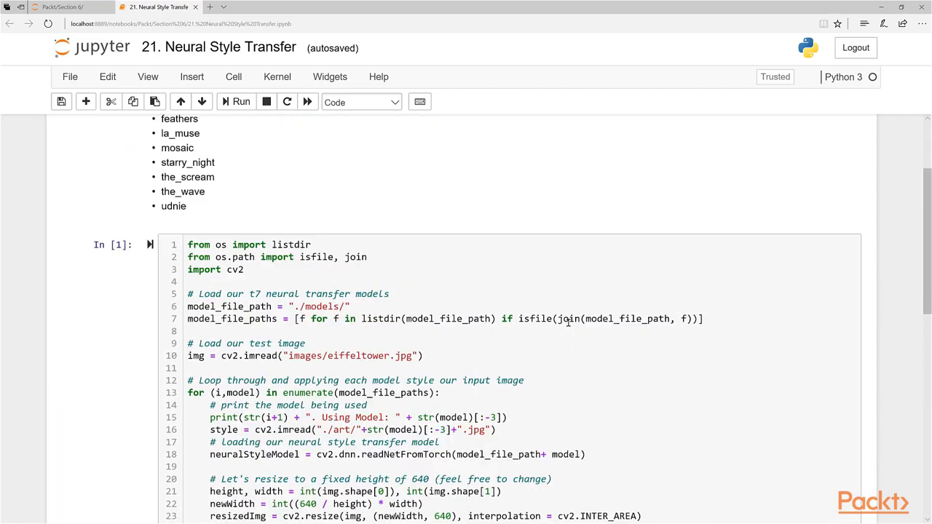
pyautogui.scroll(3)
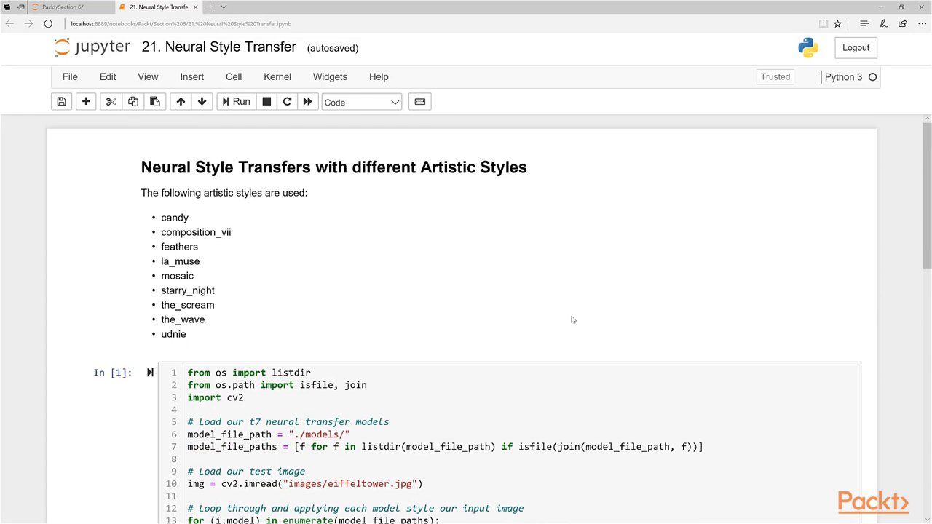
pyautogui.moveTo(581, 322)
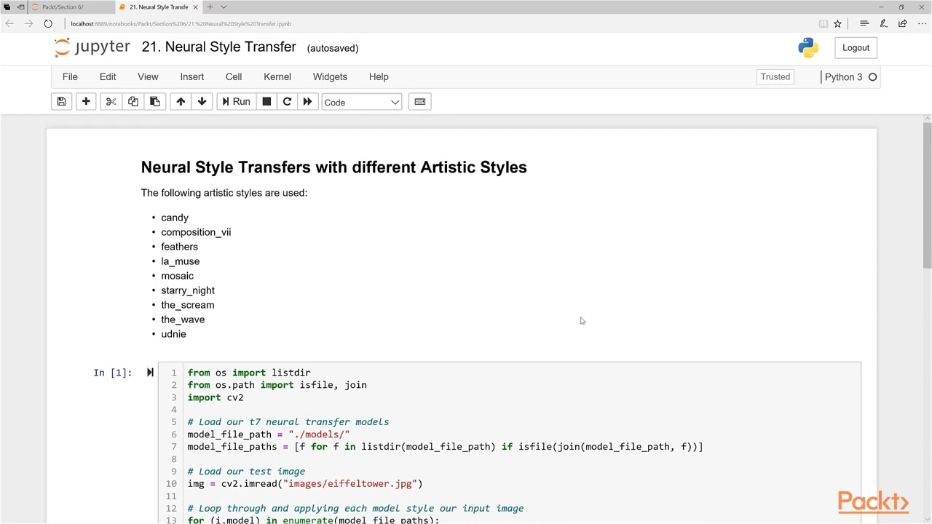
pyautogui.moveTo(917, 346)
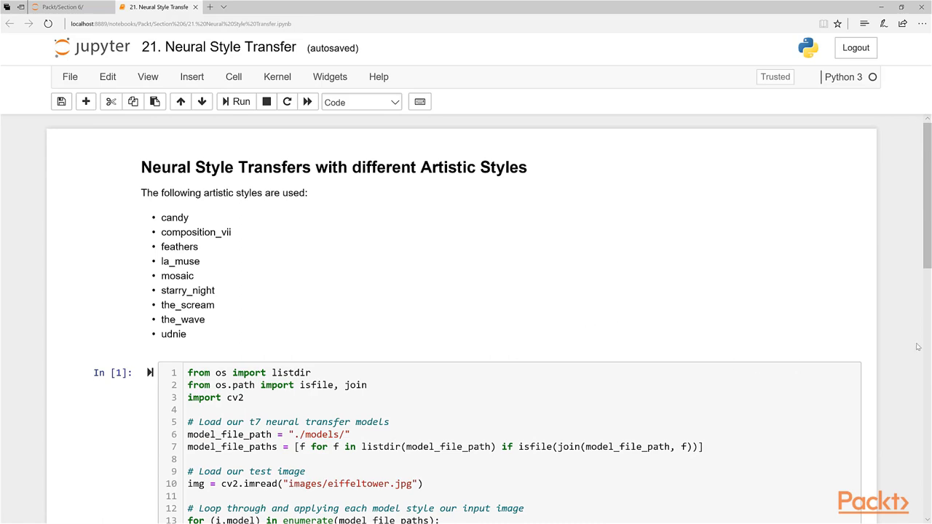